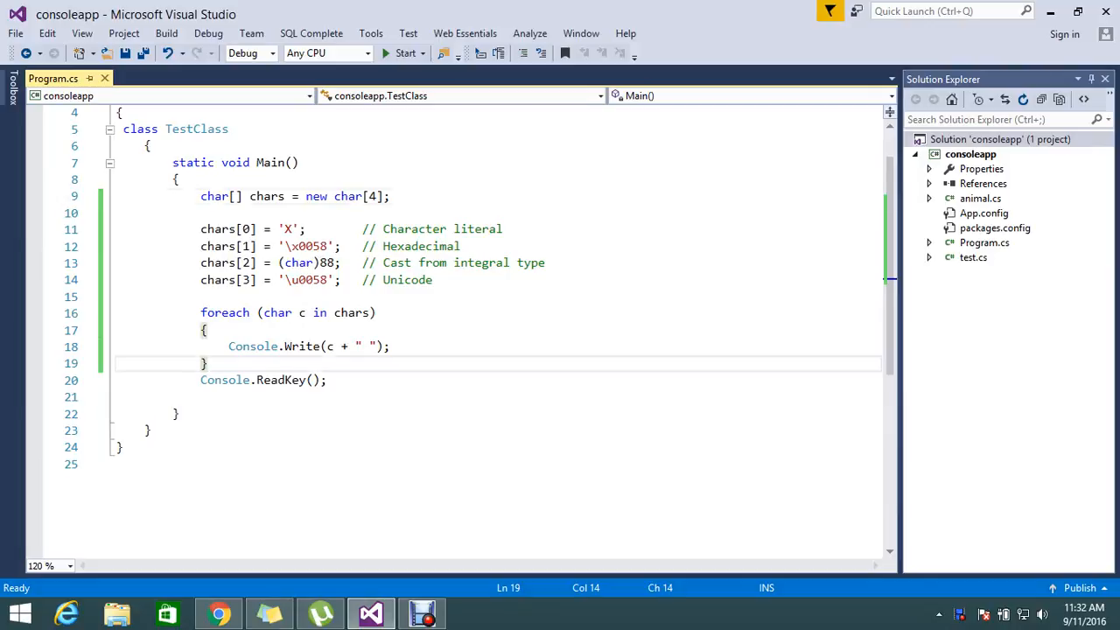
Step: Select parts of the char assignment lines, then start the program so the console prints X X X X
{"action": "double_click", "coordinate": [214, 196]}
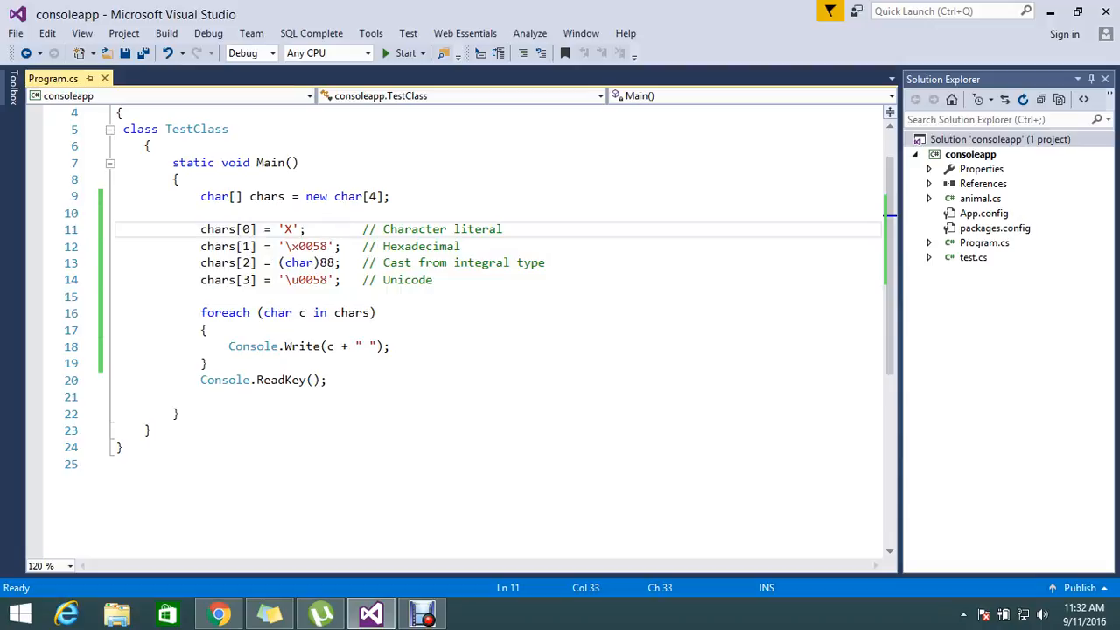
{"action": "left_click_drag", "start_coordinate": [383, 227], "coordinate": [502, 227]}
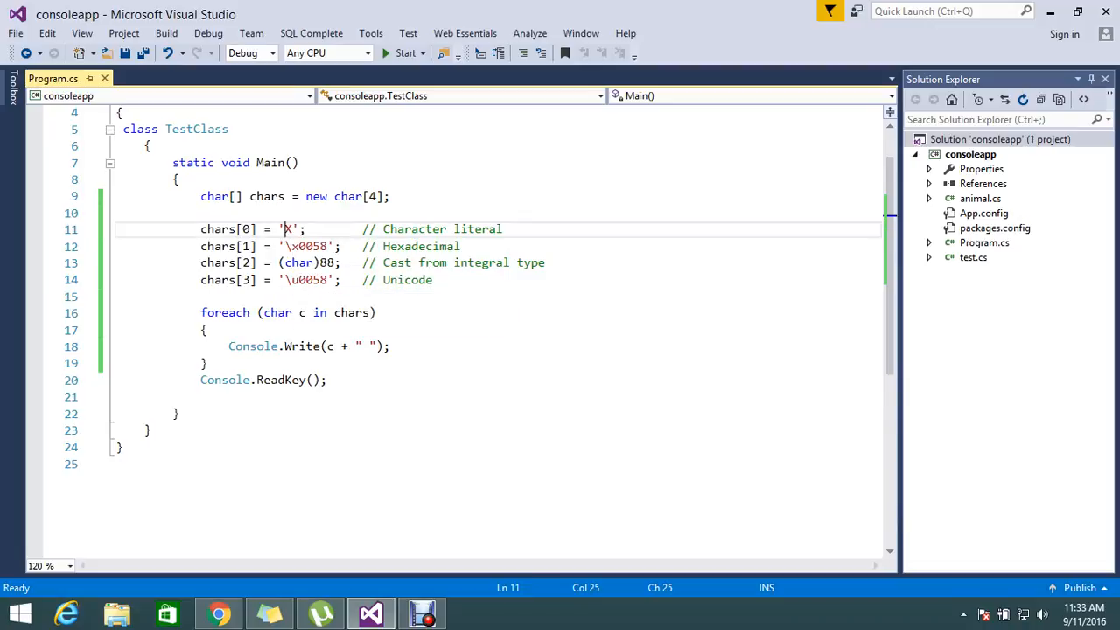
{"action": "left_click_drag", "start_coordinate": [280, 228], "coordinate": [347, 280]}
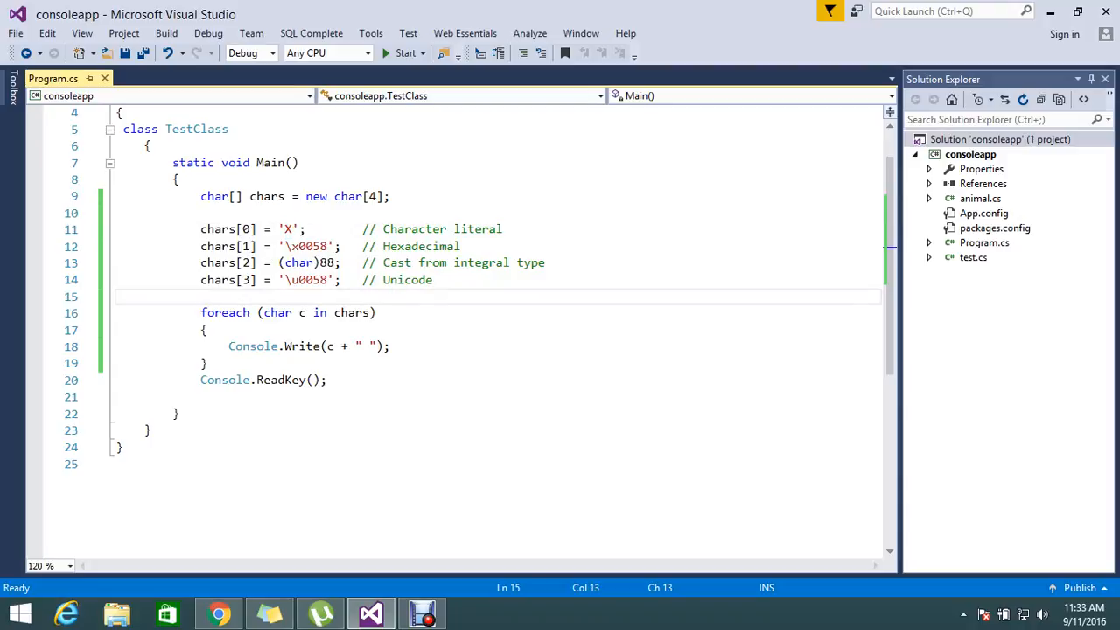
{"action": "left_click", "coordinate": [374, 312]}
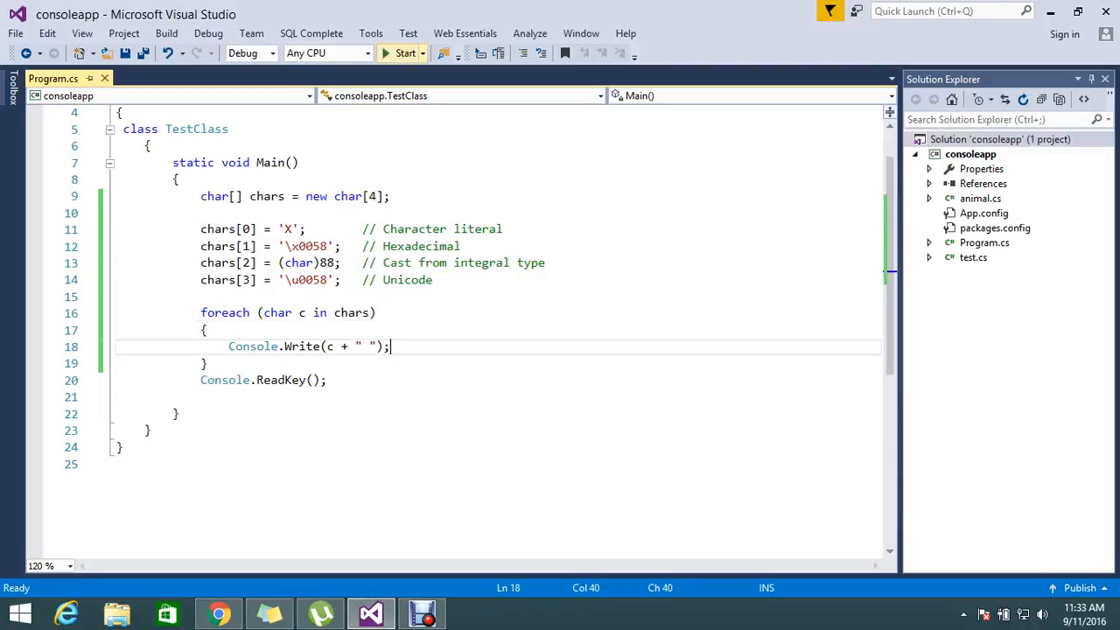
{"action": "mouse_move", "coordinate": [406, 53]}
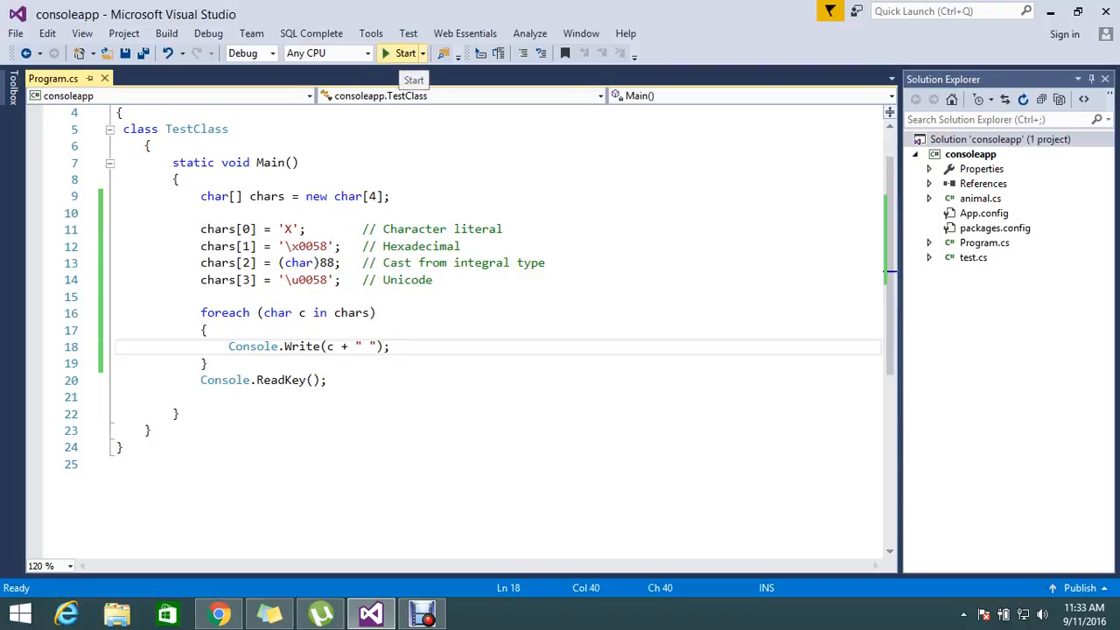
{"action": "left_click", "coordinate": [402, 52]}
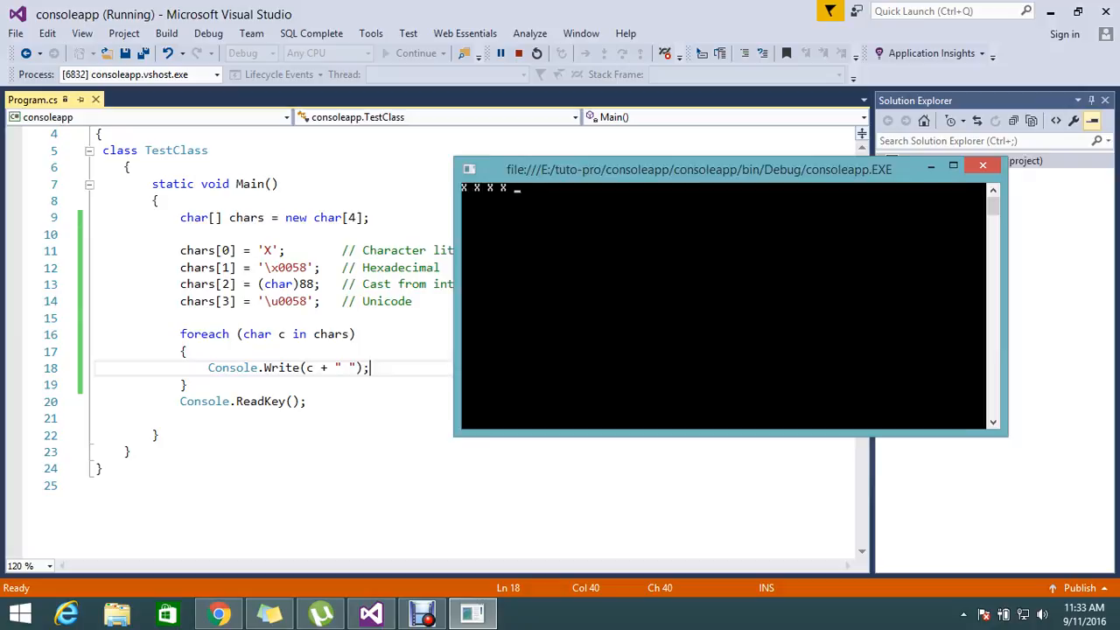
Step: Switch back to the code editor during debugging and place the cursor in the hexadecimal line
{"action": "left_click_drag", "start_coordinate": [696, 168], "coordinate": [756, 175]}
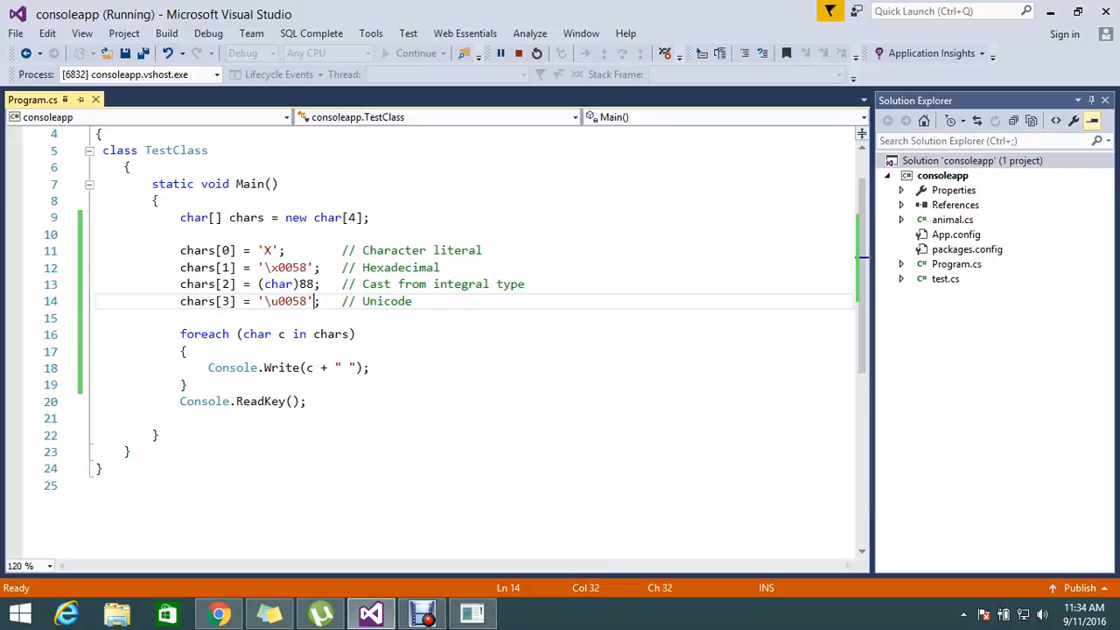
{"action": "left_click", "coordinate": [294, 268]}
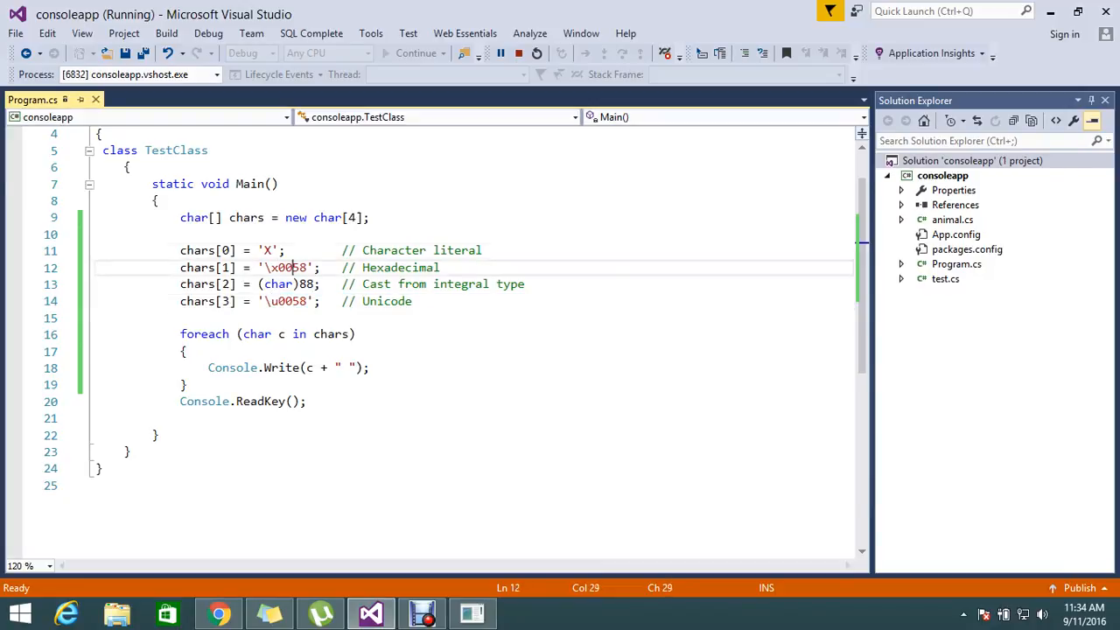